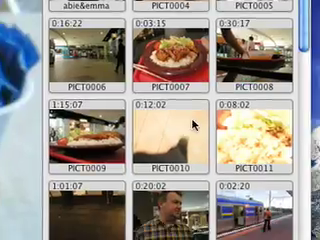
# Place a clip from the Clips pane into the project timeline.
pyautogui.click(28, 8)
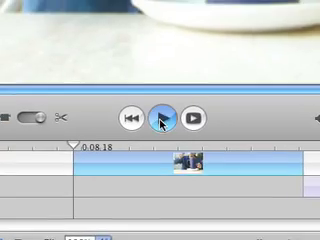
# Select the timeline clip and extract its audio onto a separate audio track.
pyautogui.click(160, 118)
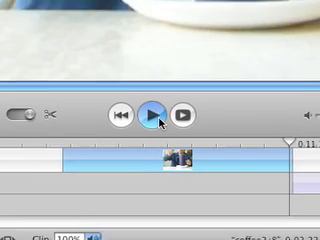
pyautogui.click(150, 116)
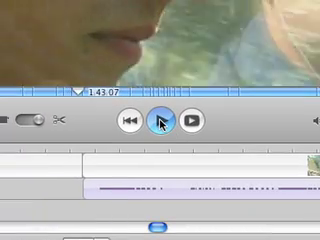
# Select the added music track and mark the point where its fade begins.
pyautogui.click(160, 120)
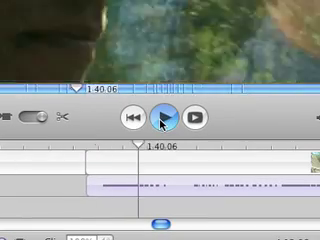
pyautogui.click(164, 116)
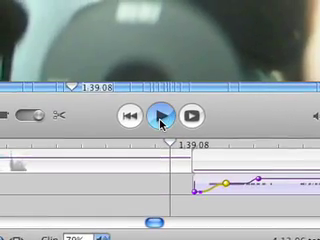
# Add two volume keyframes on the audio track to shape the fade, then launch Final Cut Pro.
pyautogui.click(160, 116)
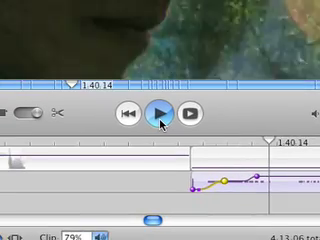
pyautogui.click(156, 116)
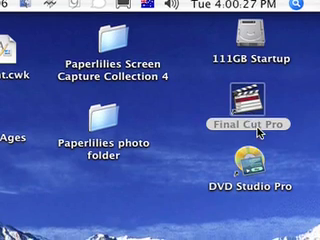
pyautogui.doubleClick(256, 108)
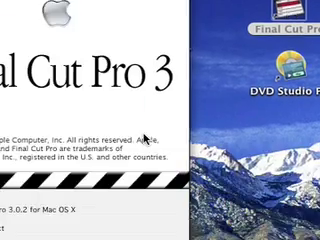